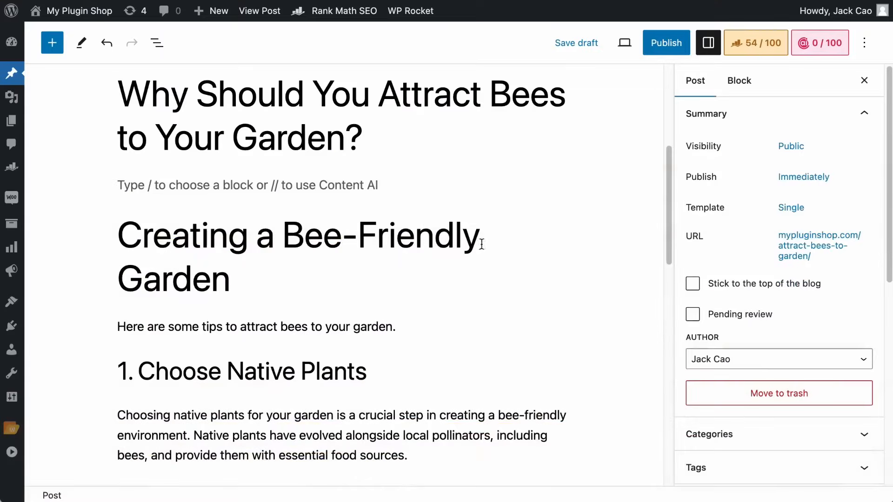
Write 'Write several paragraphs...' in an empty block and generate AI paragraphs for the bee article with Ctrl+/
type("Write several paragraphs e")
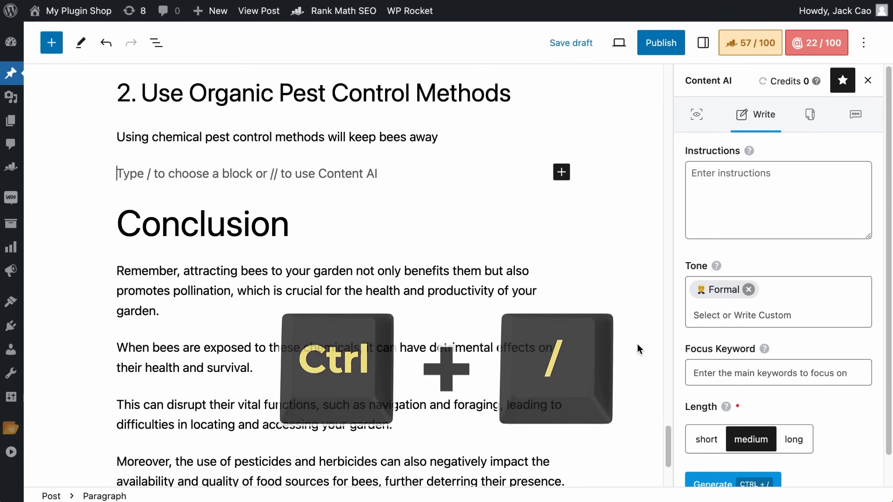
key("ctrl+/")
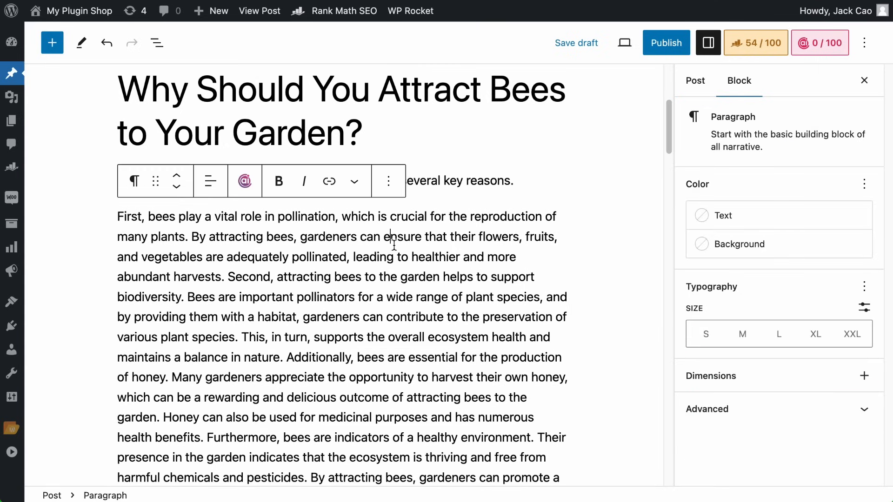
left_click(245, 181)
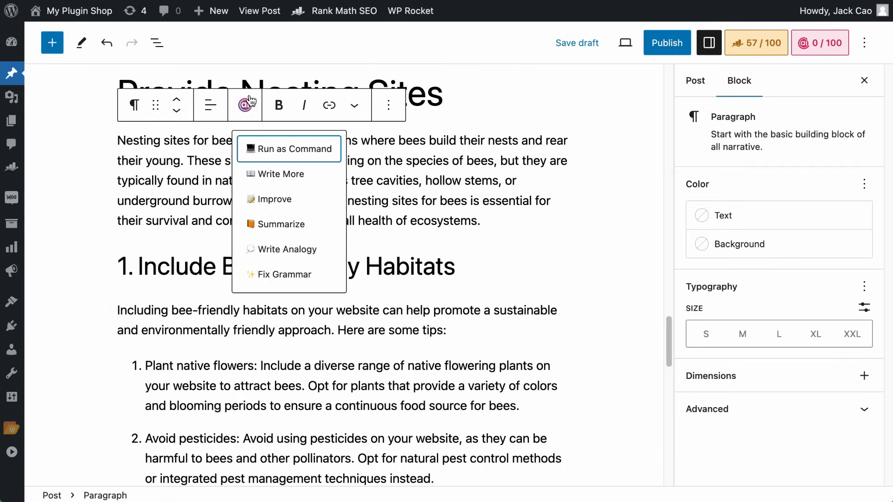
left_click(280, 174)
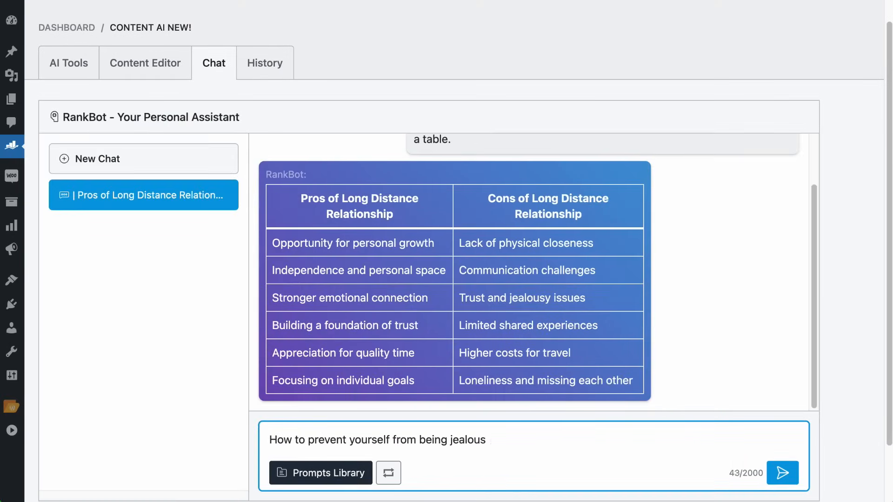
Ask RankBot how to prevent jealousy in a relationship, then reach the Prompts Library
left_click(782, 472)
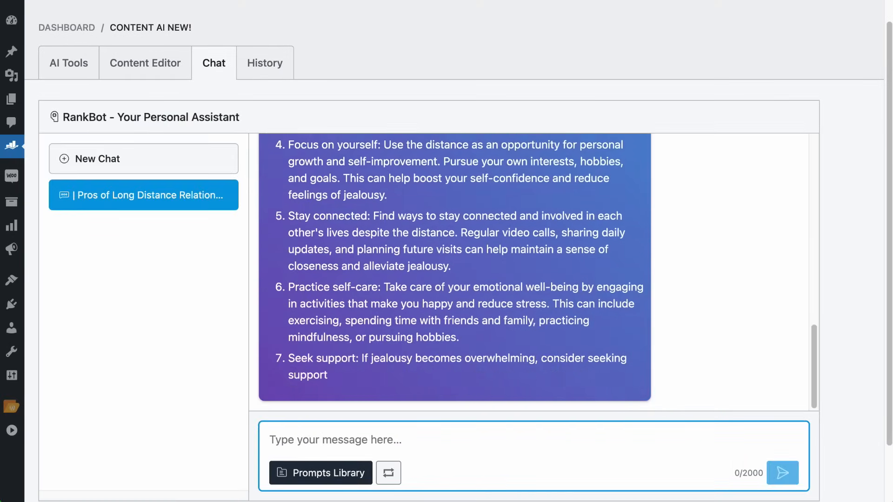
left_click(320, 473)
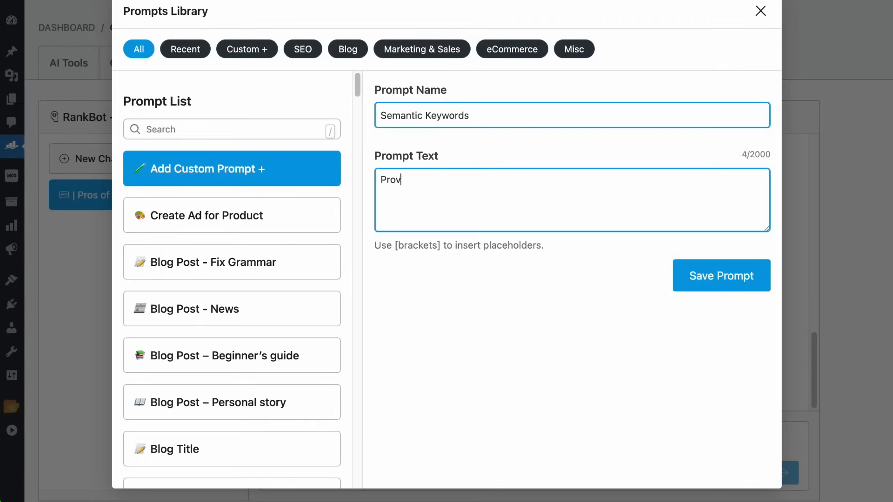
Save the Semantic Keywords prompt text ('Provide a list of key phrases...') and load it into RankBot's message
type("Provide a list of key phrases, keywords, or long-tail keywords that are semantically related to [Your Topic]")
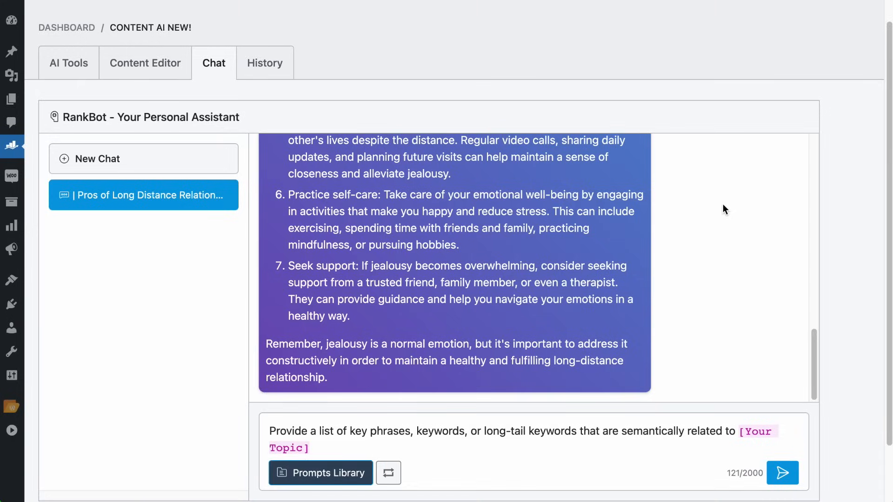
left_click(321, 473)
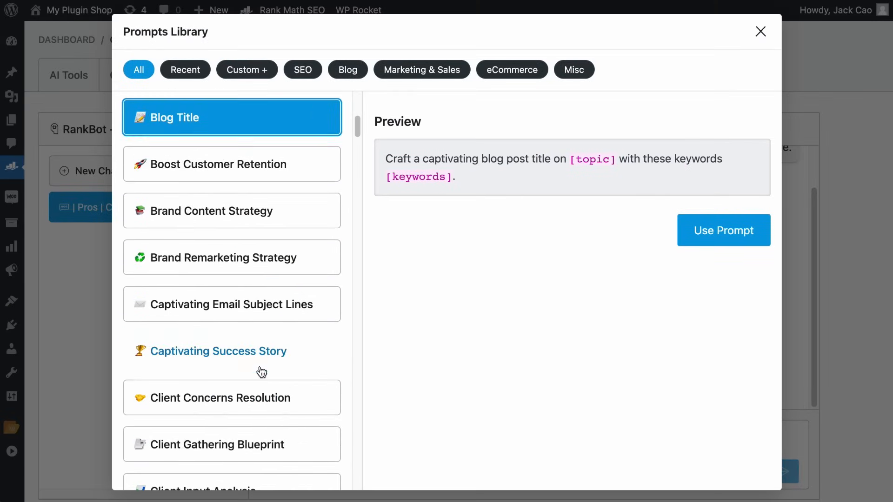
Filter the library to SEO then Blog prompts and preview the Blog Post – Personal story prompt
left_click(303, 70)
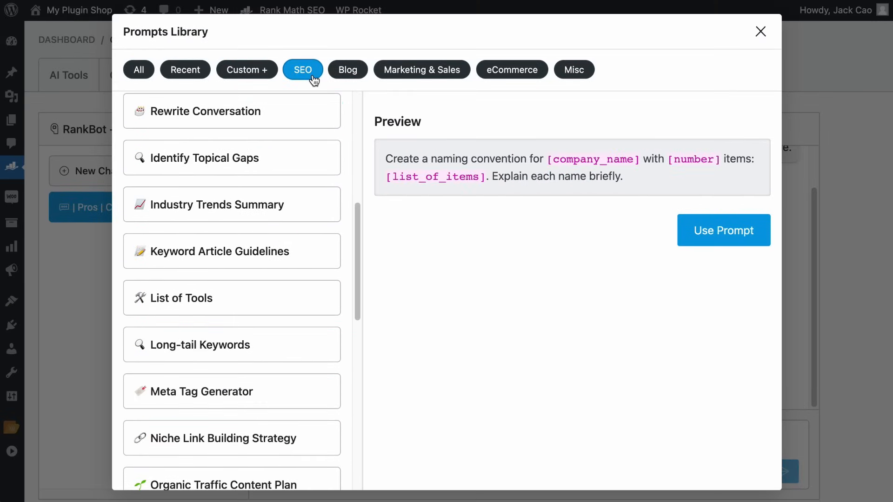
left_click(347, 70)
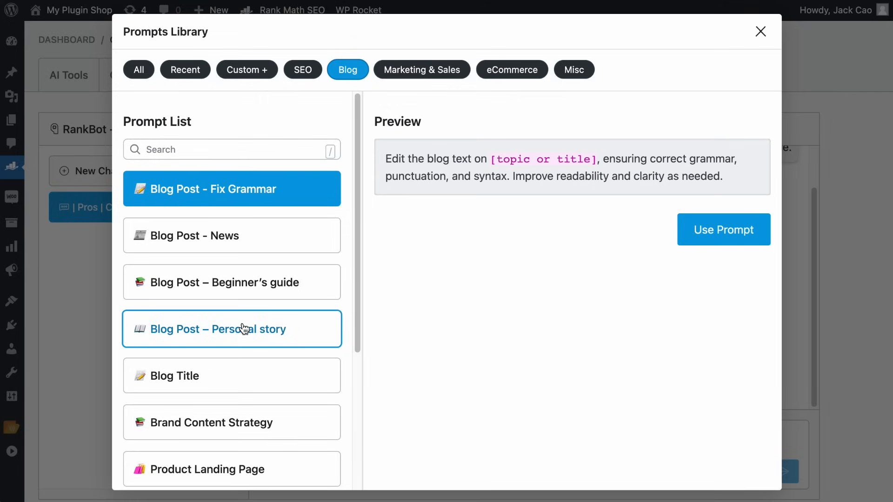
left_click(421, 70)
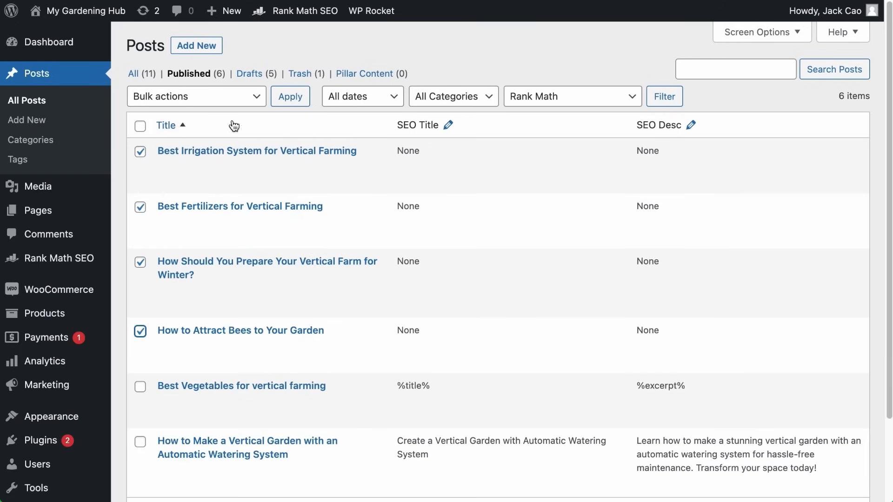
Tick the published posts showing None under SEO Title and SEO Desc in the Posts list
left_click(195, 96)
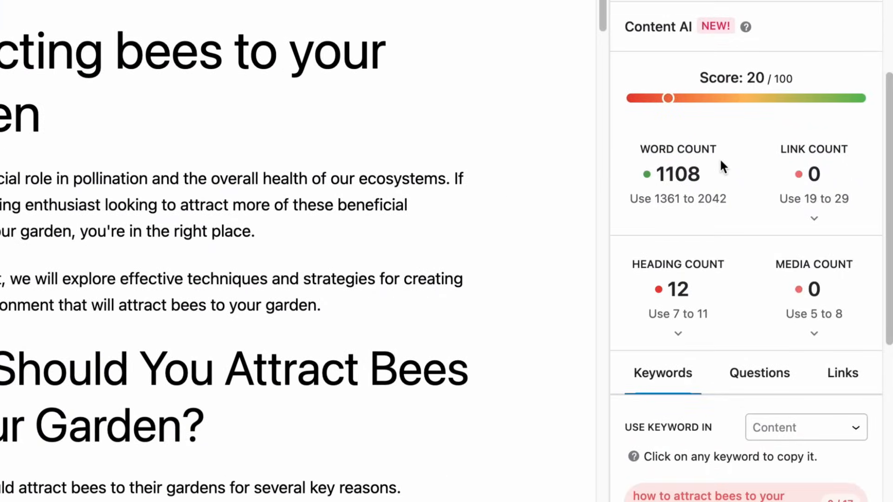
mouse_move(816, 204)
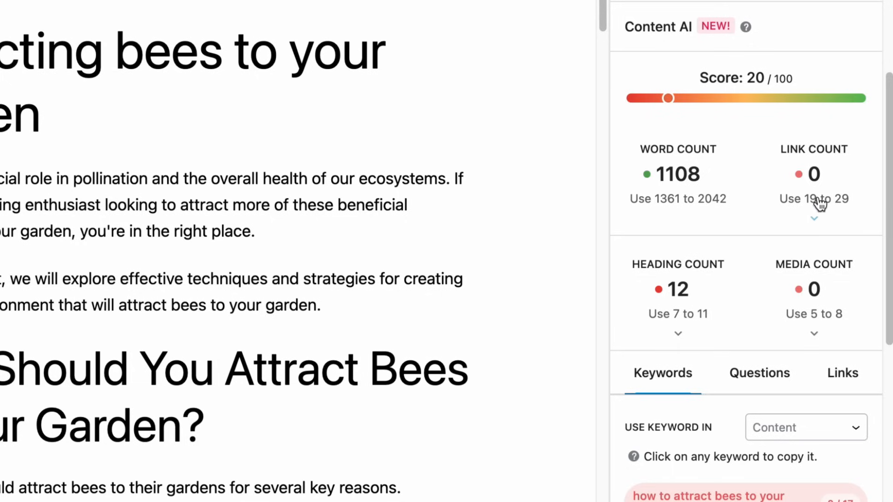
Expand Media Count targets and copy the 'how to attract bees to your garden' keyword from Content AI
left_click(814, 218)
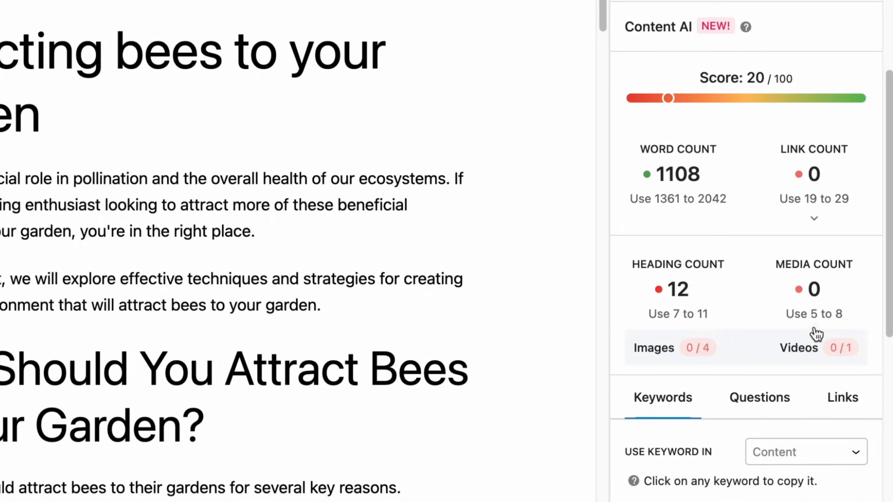
scroll("down", 3)
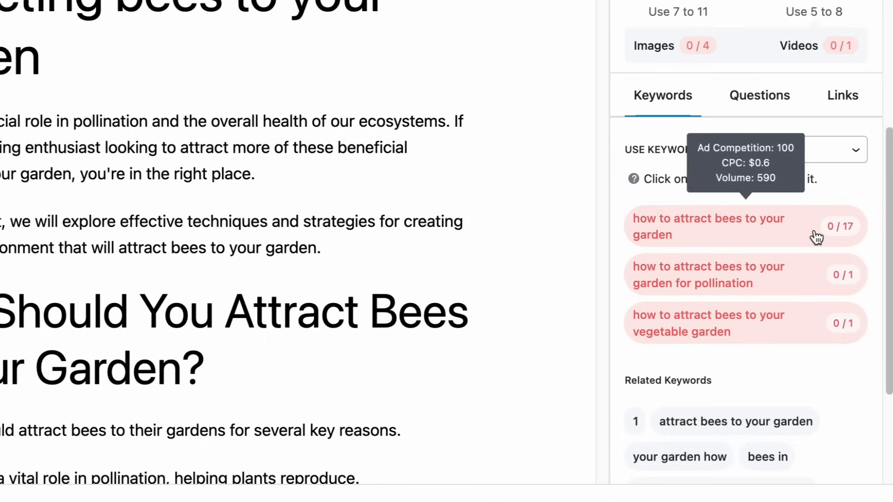
left_click(842, 308)
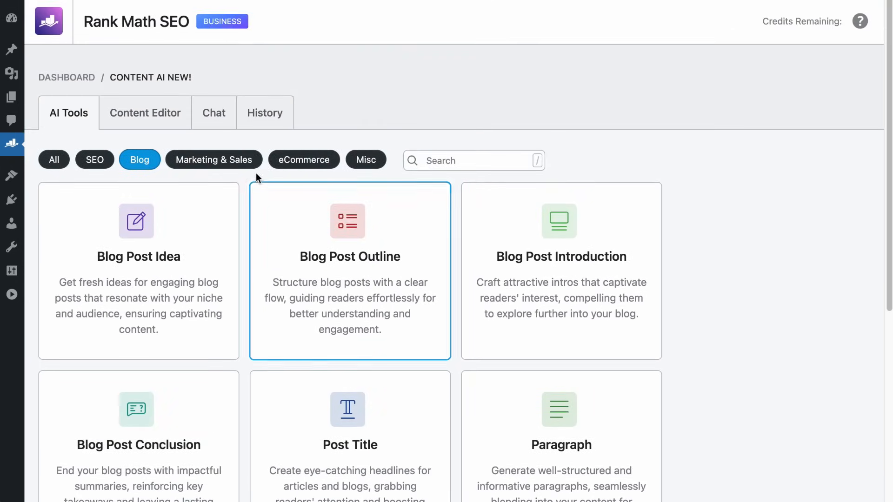
Browse the Blog and eCommerce AI tools, then generate blog post ideas for the rank math niche
scroll("down", 3)
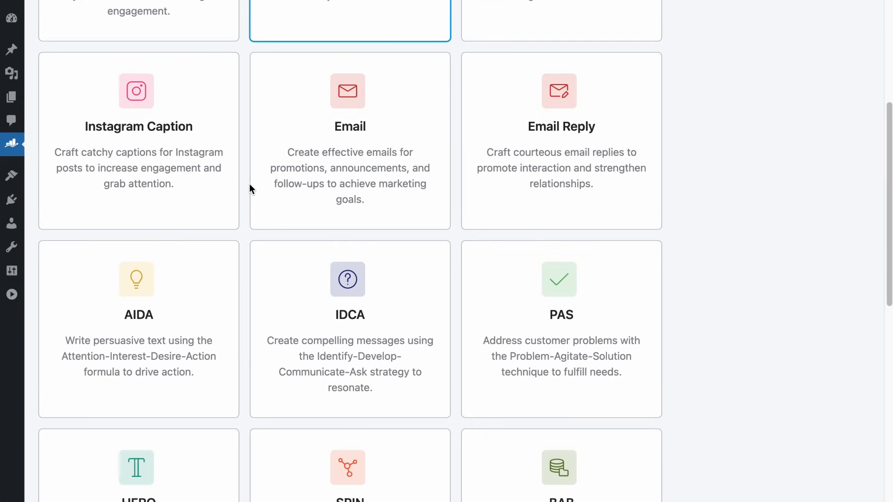
scroll("down", 3)
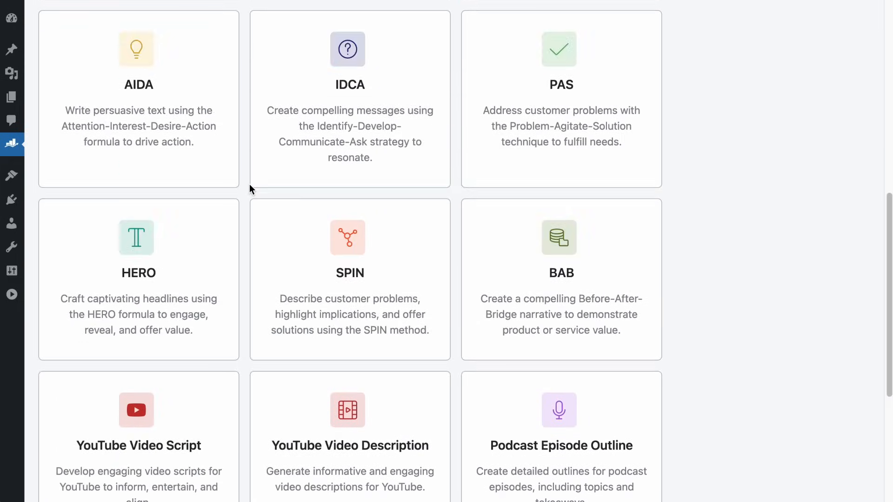
left_click(304, 159)
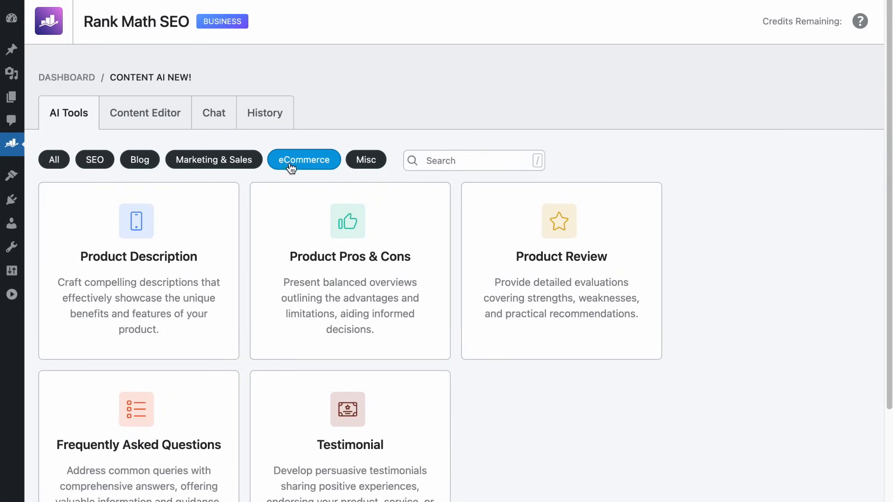
left_click(364, 158)
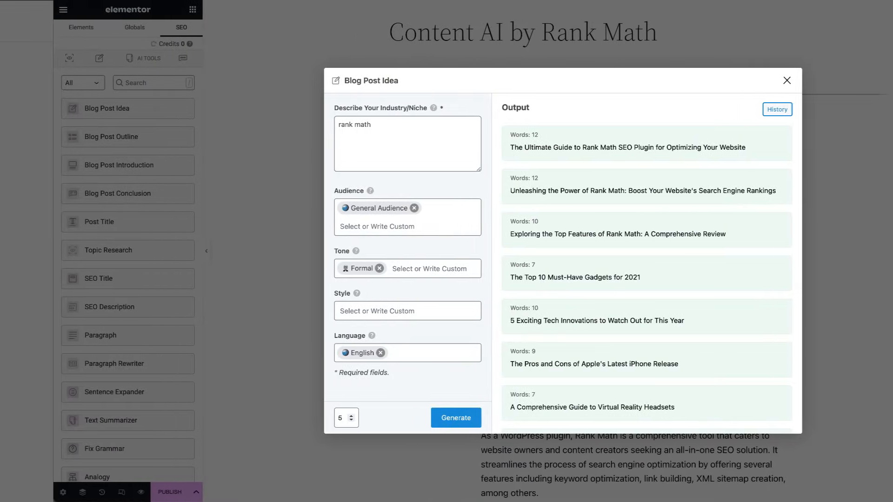
left_click(787, 80)
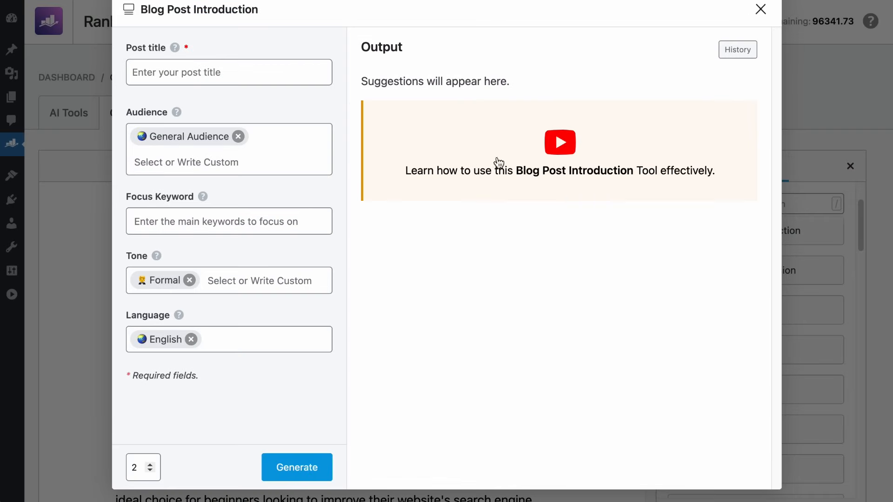
Generate and regenerate friendly introductions for the Rank Math Review post for the WordPress Community, then close the results
left_click(296, 467)
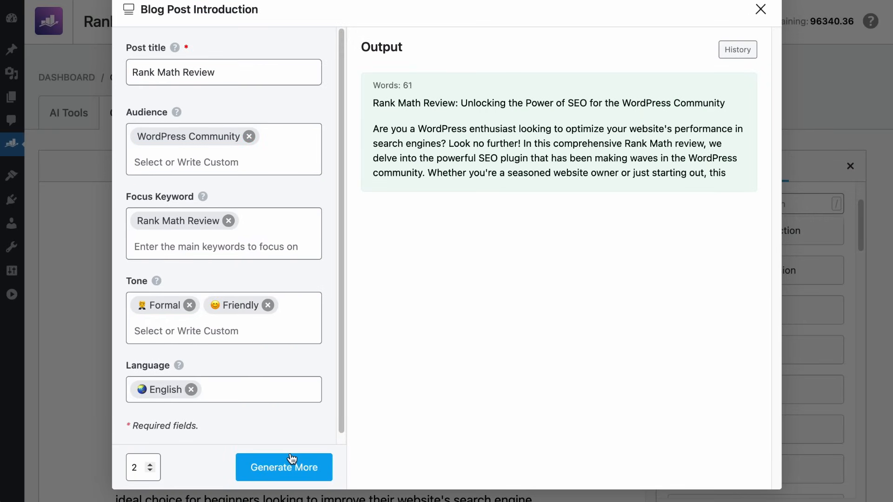
left_click(760, 9)
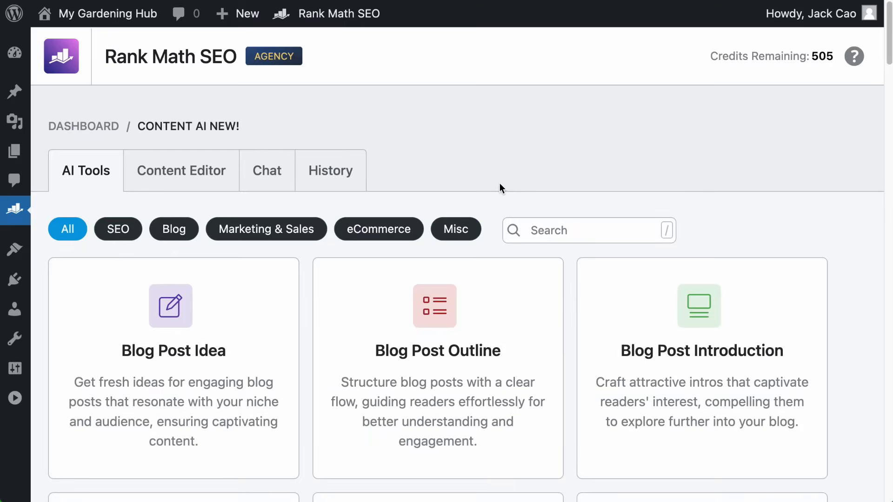
left_click(330, 171)
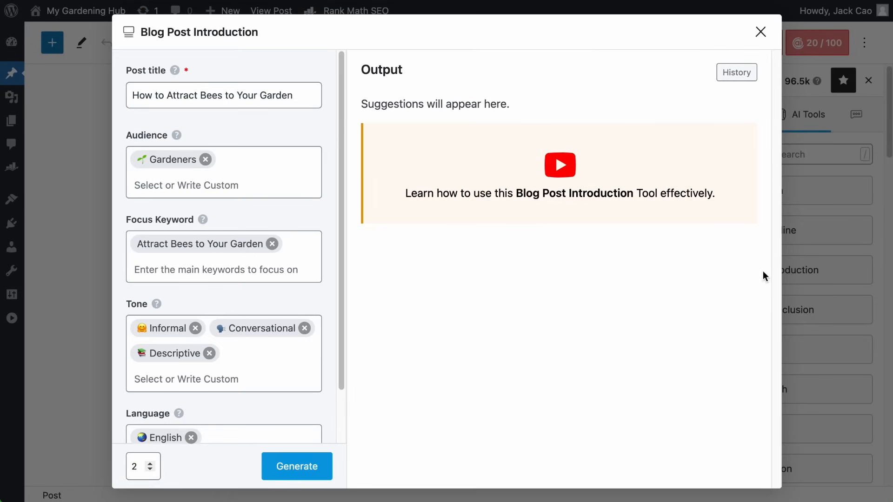
Generate informal, conversational introductions for 'How to Attract Bees to Your Garden' aimed at Gardeners
left_click(296, 466)
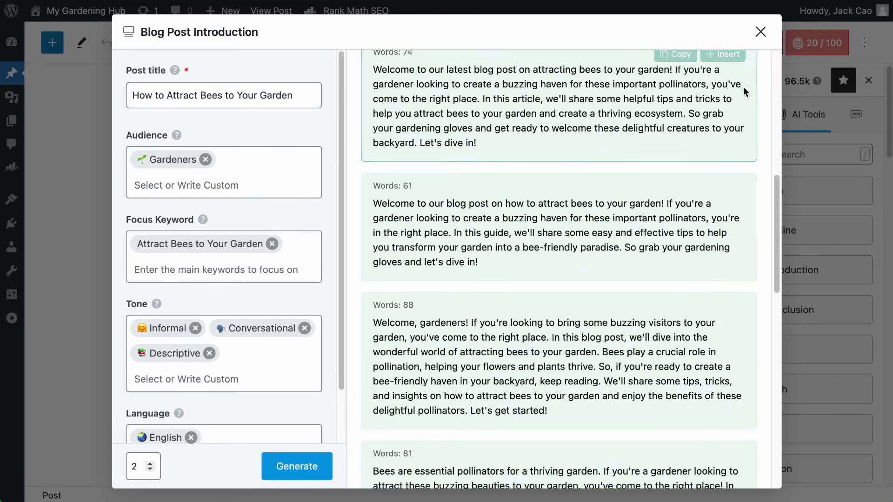